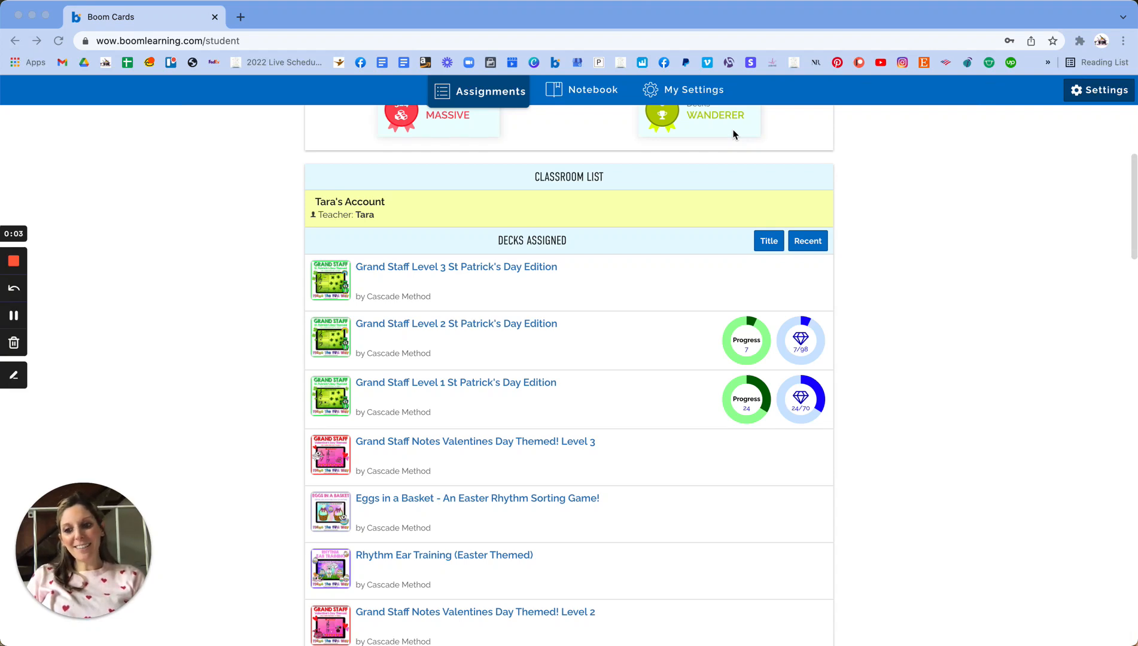
mouse_move(432, 314)
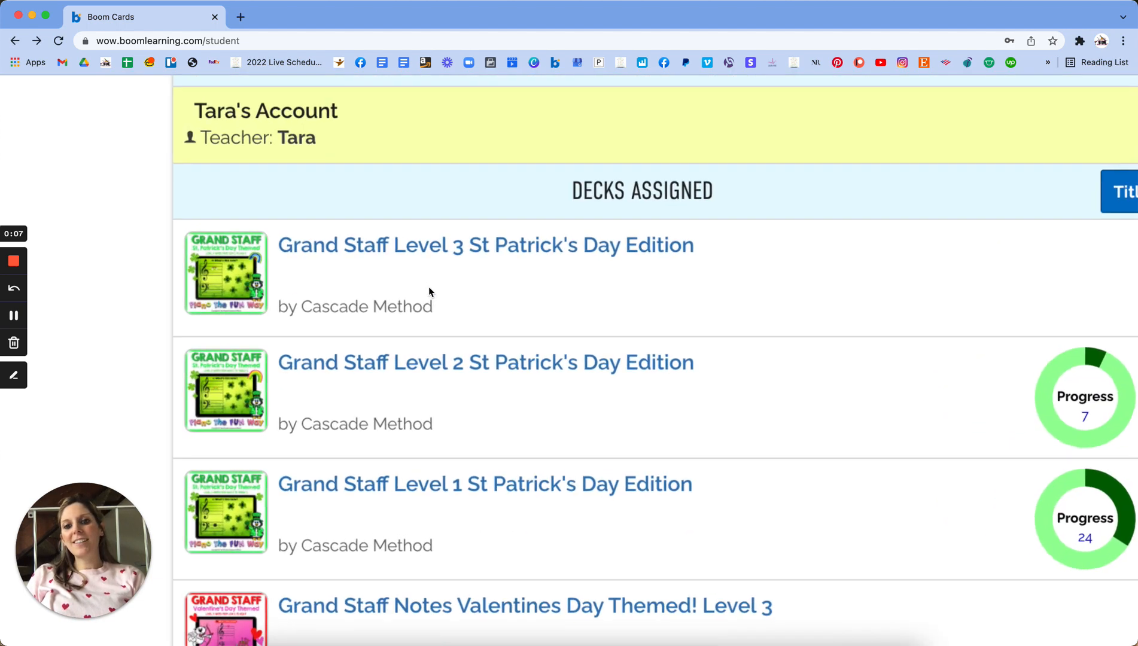
- Start playing the Grand Staff Level 3 St Patrick's Day Edition deck
scroll(up, 3)
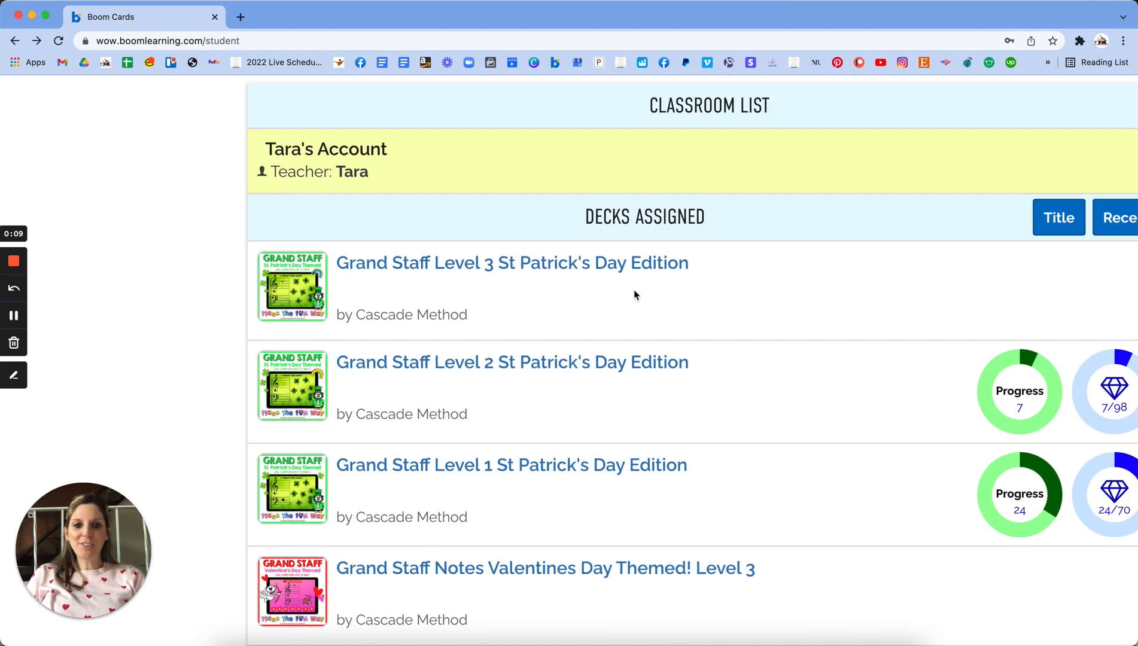
click(511, 263)
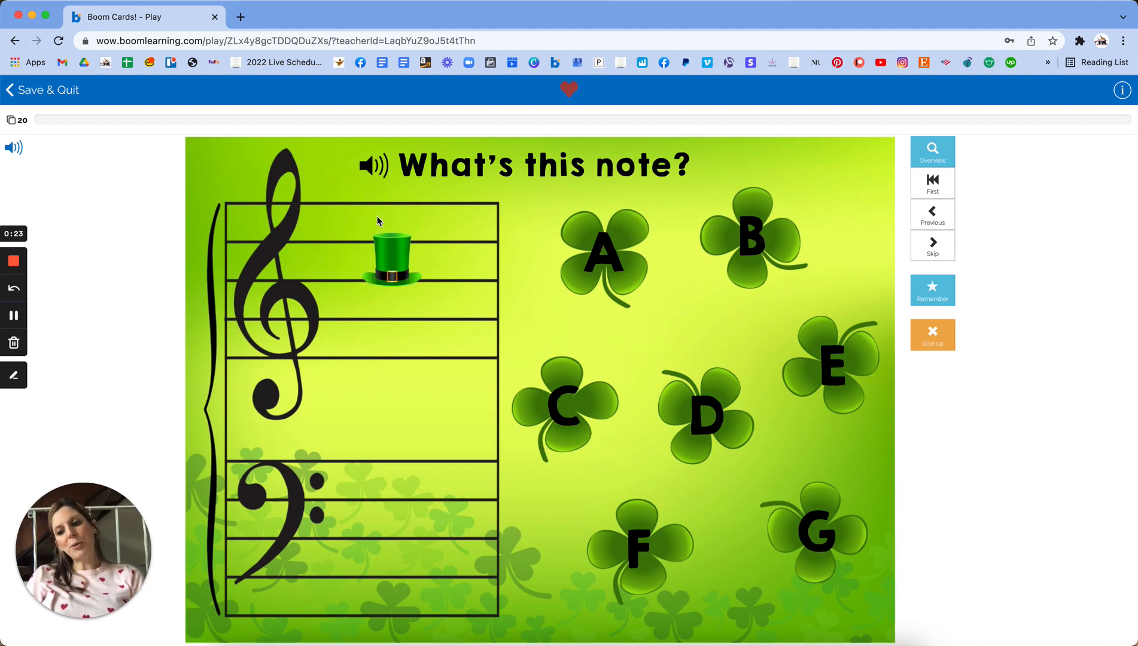
mouse_move(397, 321)
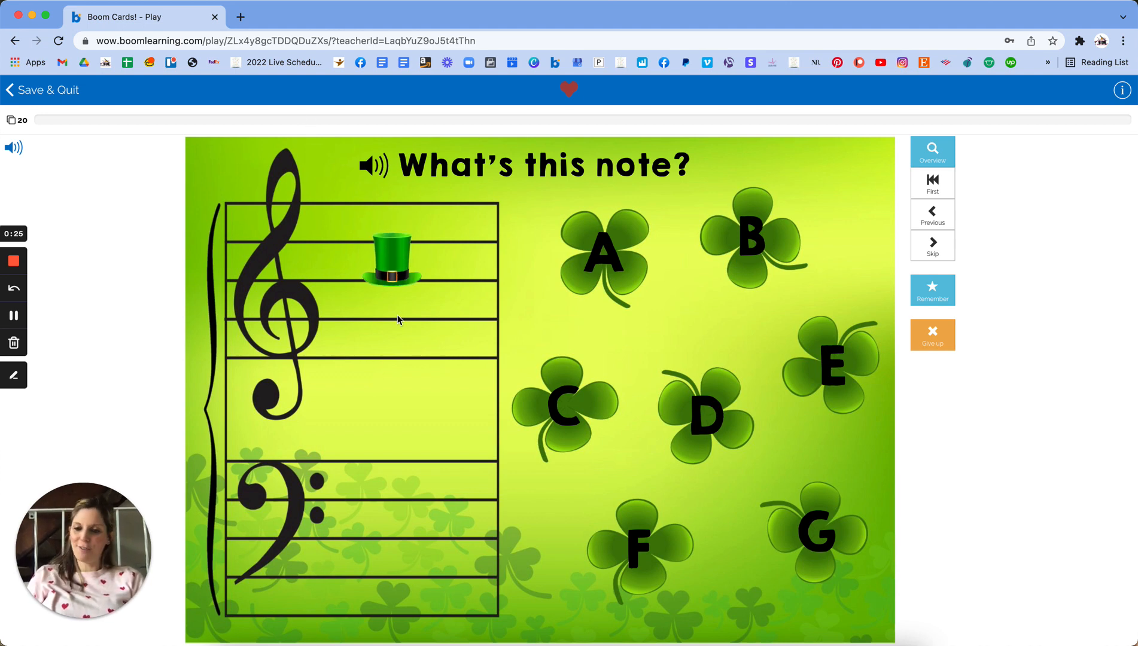
mouse_move(390, 243)
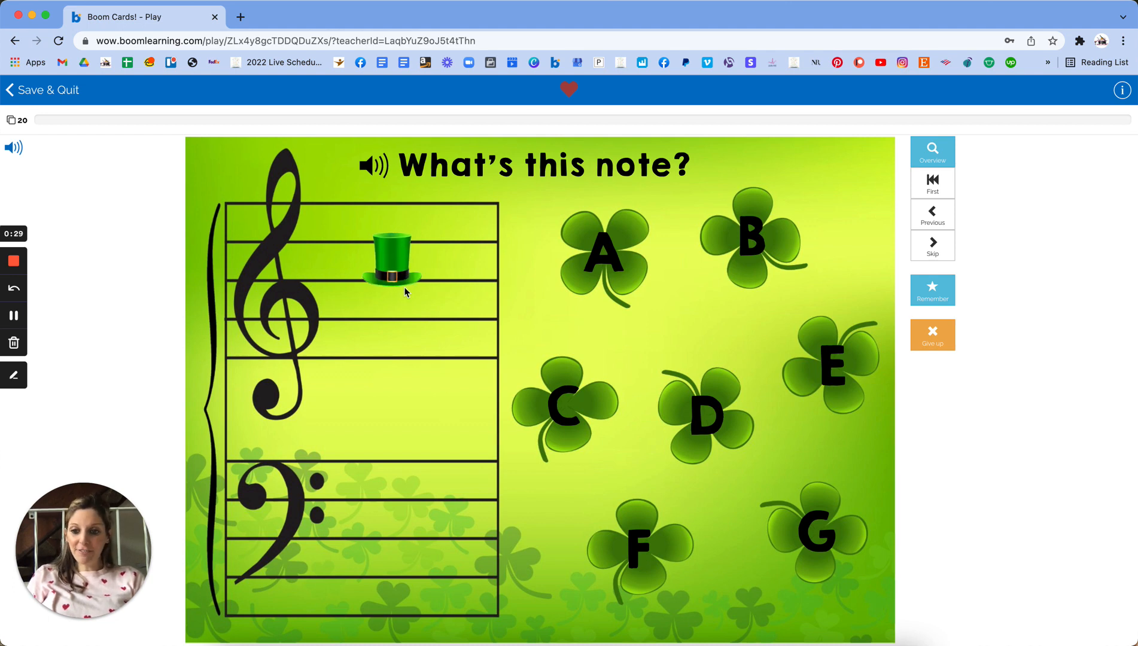
mouse_move(420, 225)
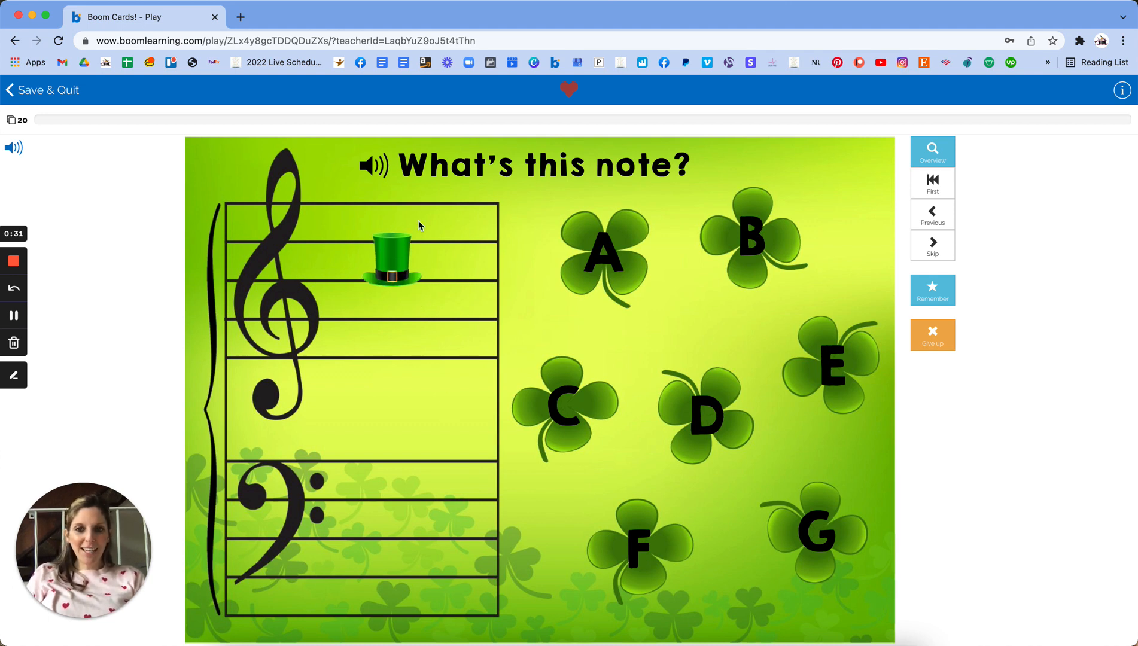
mouse_move(717, 214)
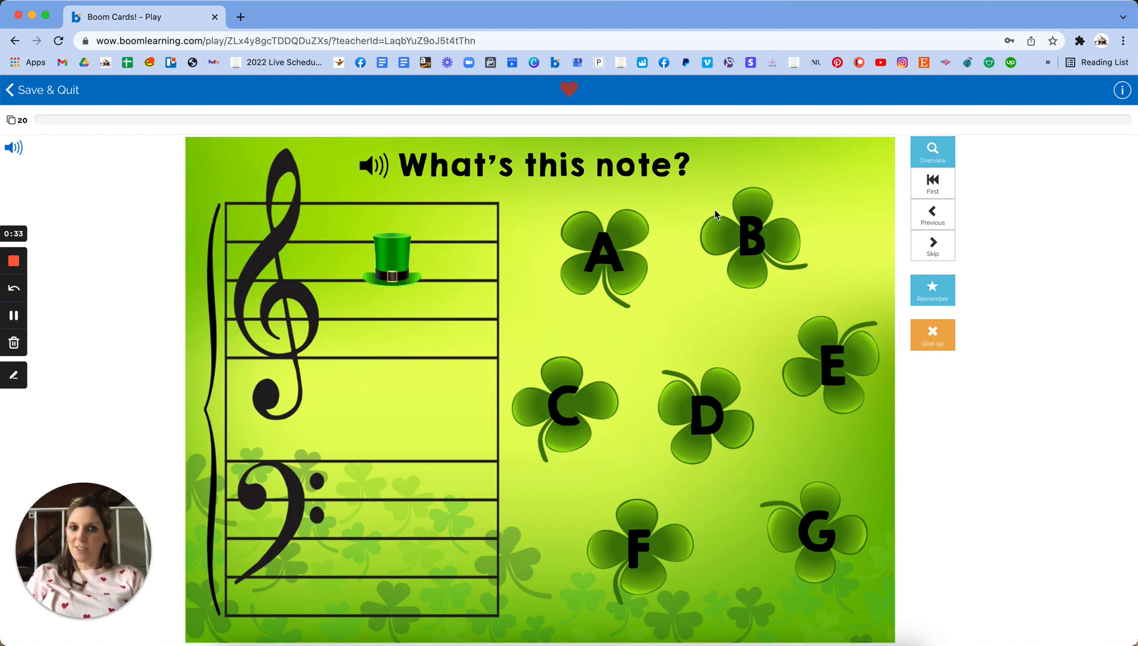
mouse_move(400, 154)
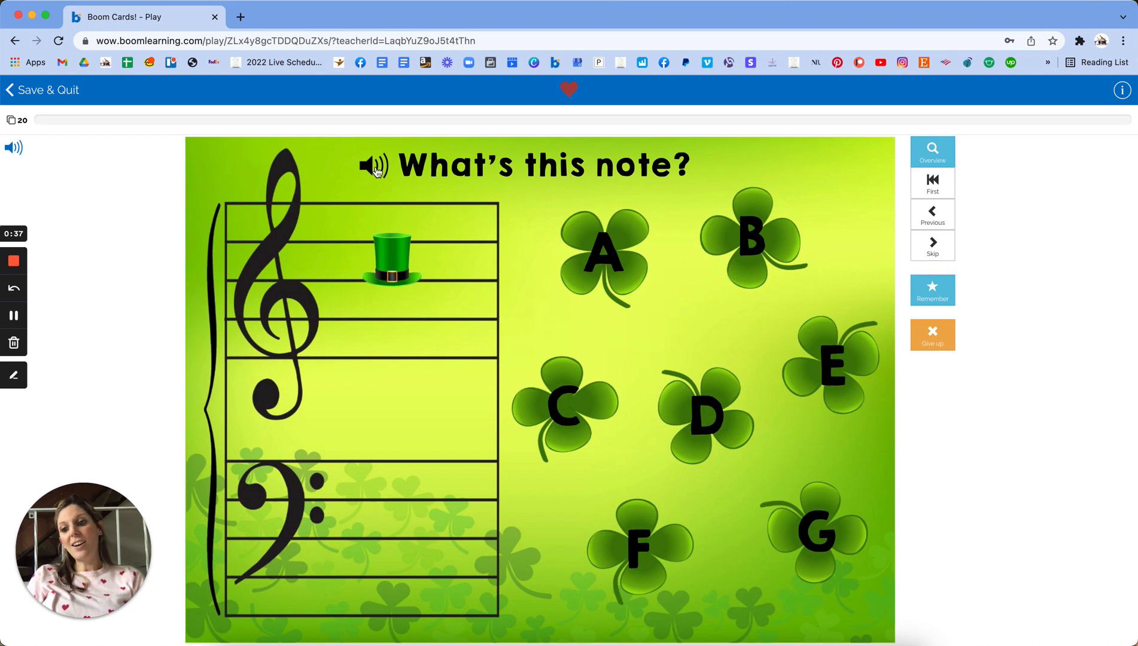
- Answer four note cards: the top hat note, the coin C, the low top hat F, the rainbow B
click(375, 165)
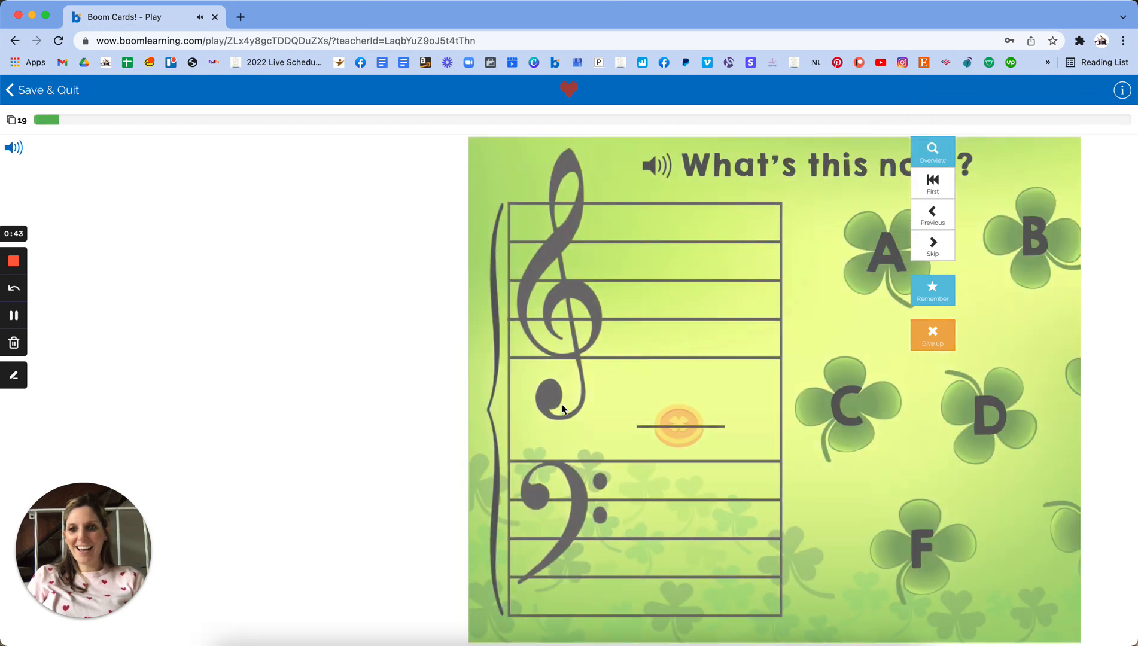
click(849, 403)
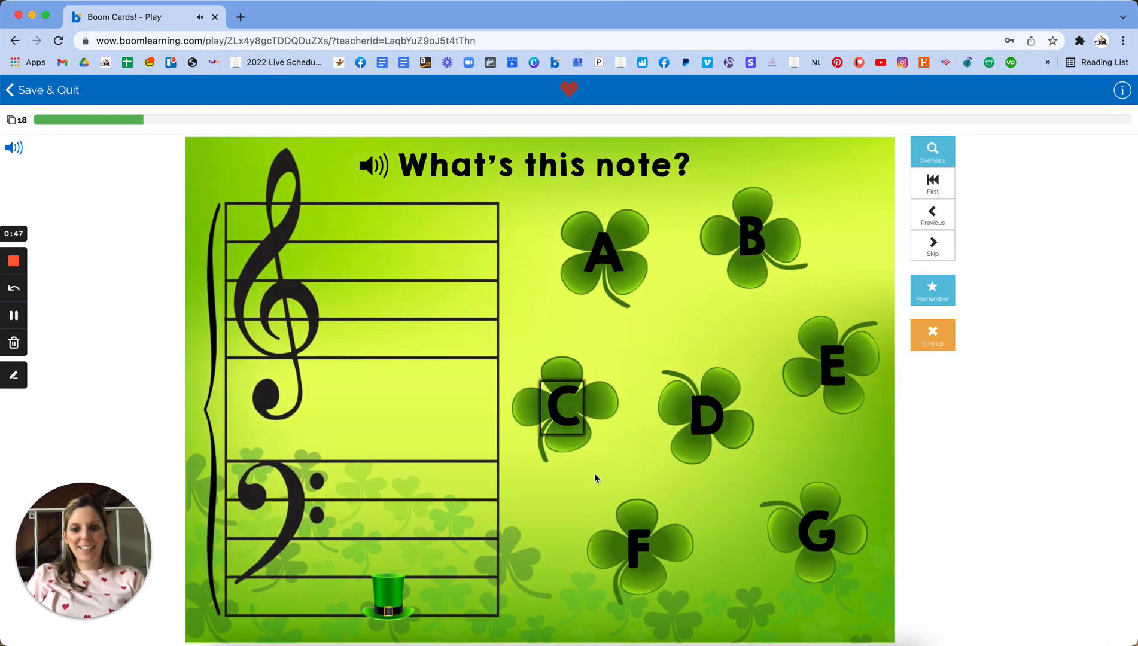
click(602, 253)
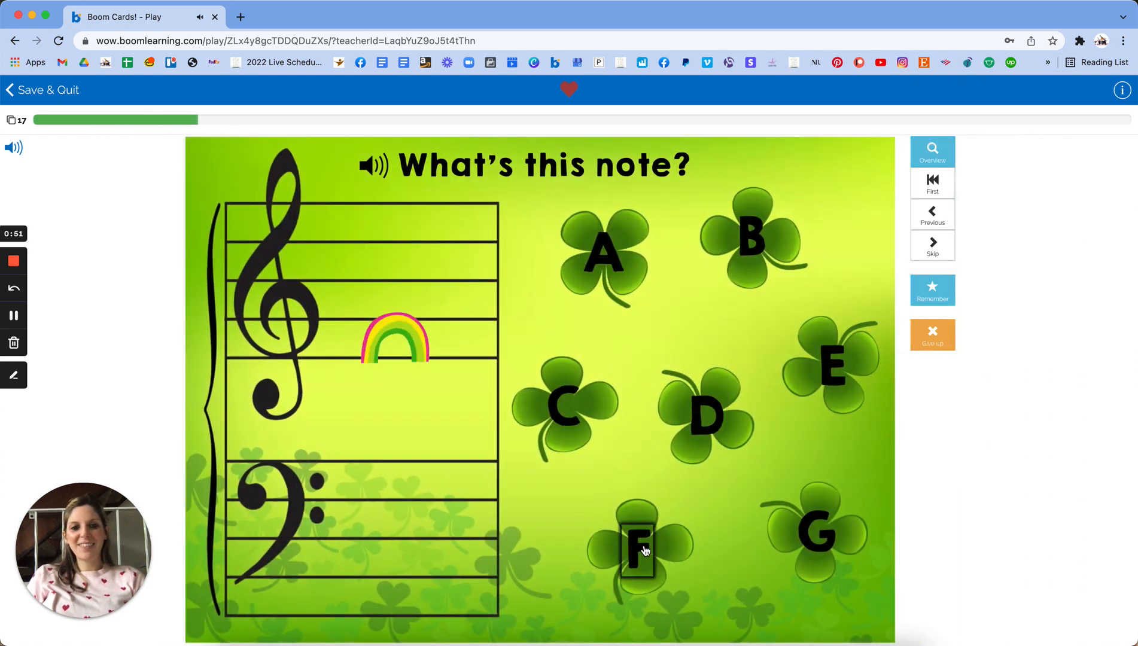
click(638, 548)
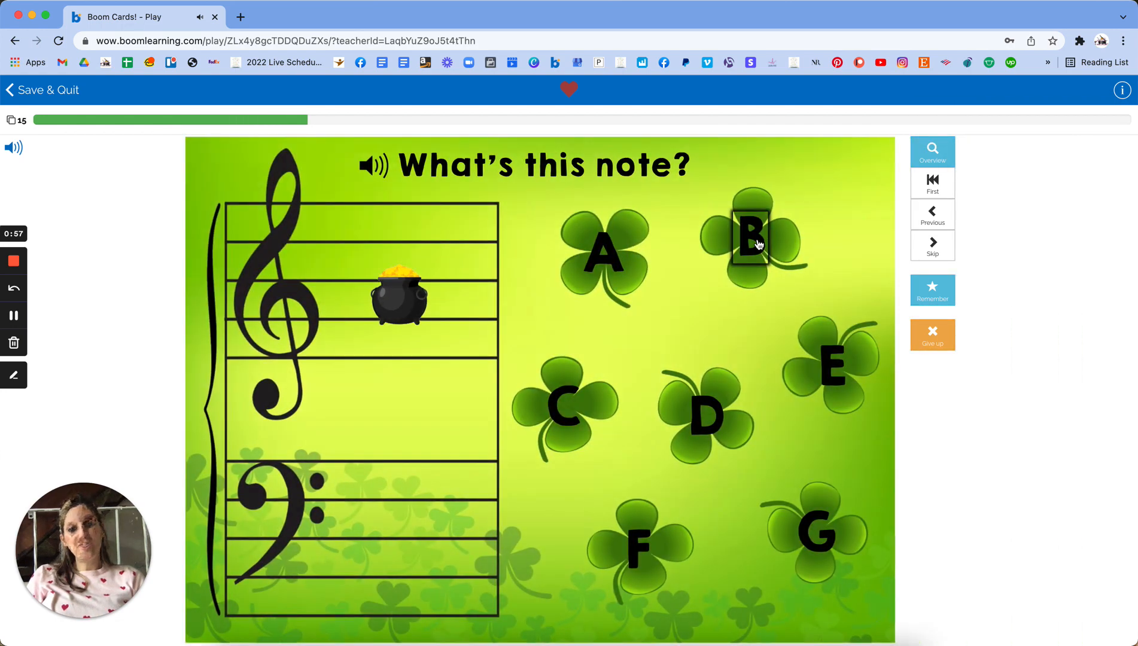
- Answer the two pot of gold note cards and the gold coin card, reaching 12 cards remaining
click(602, 251)
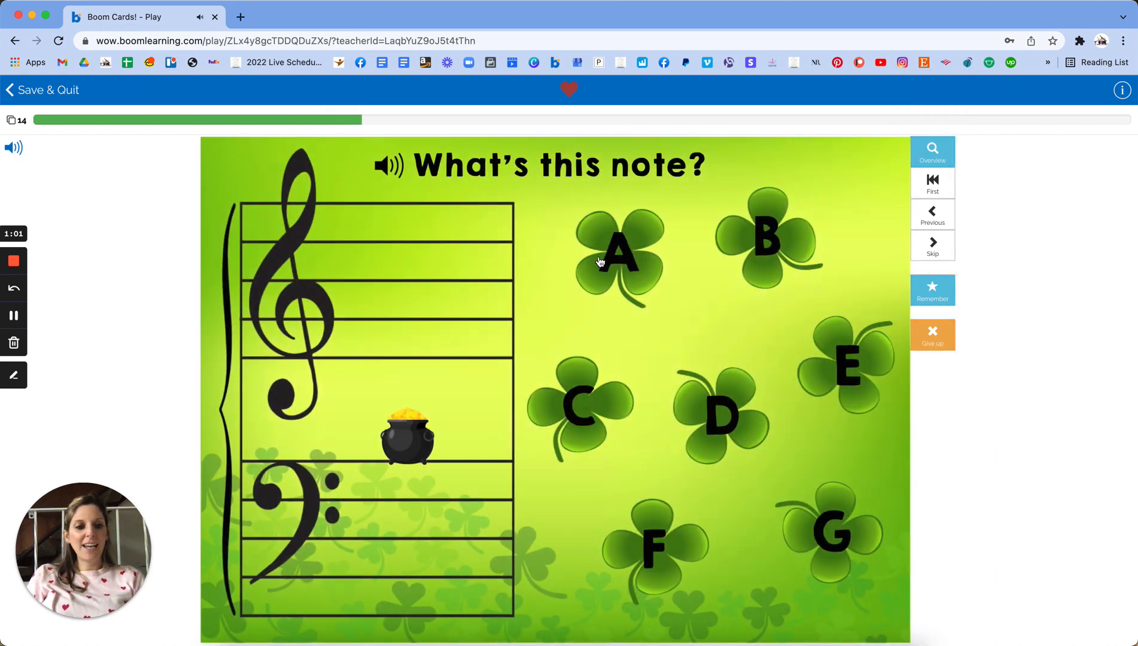
click(757, 240)
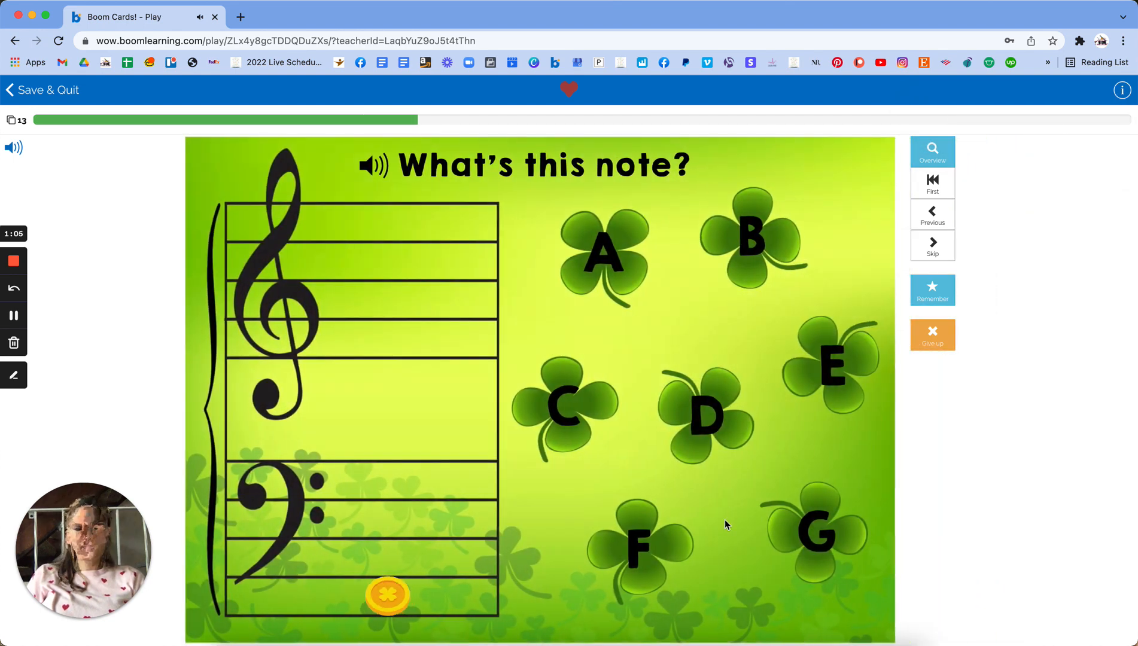
mouse_move(754, 285)
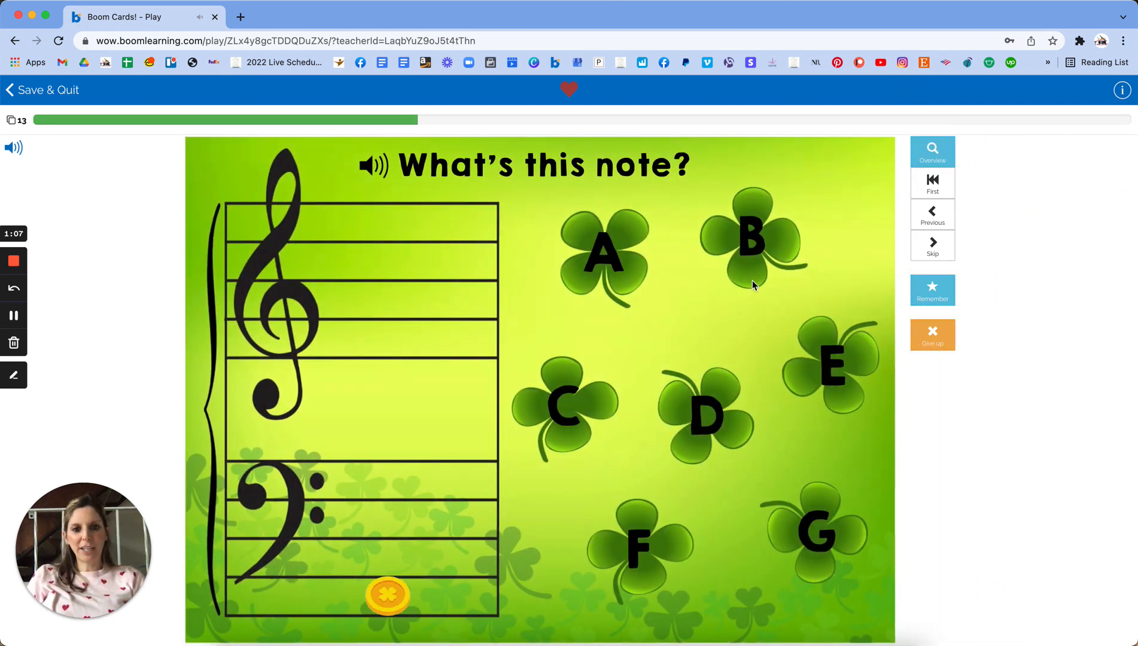
click(602, 250)
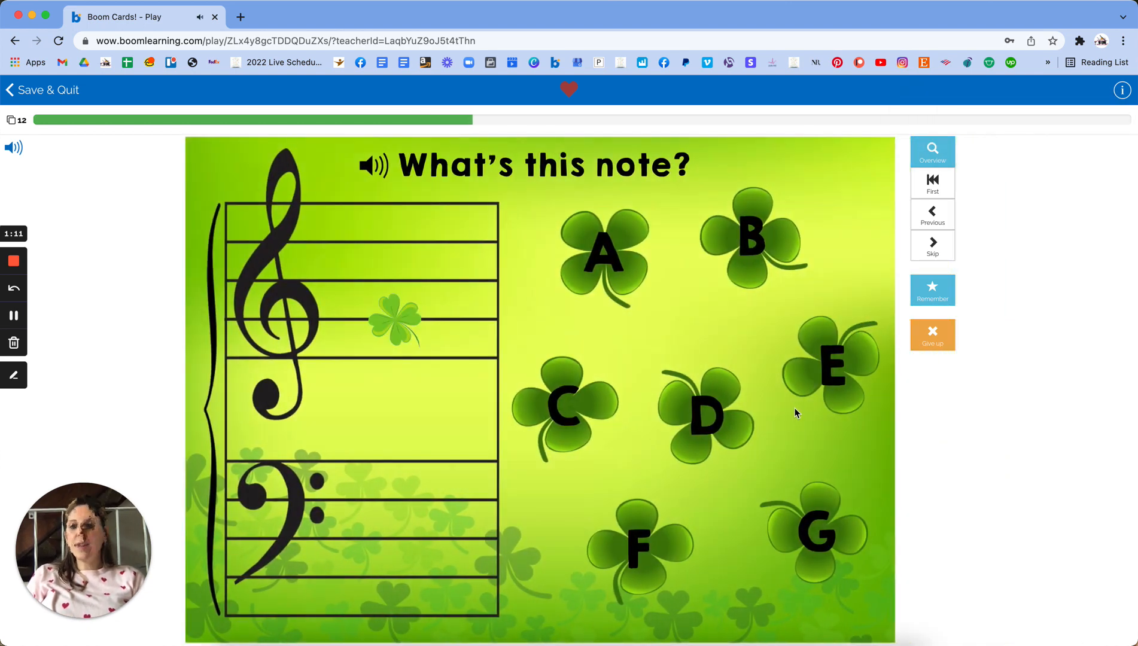
mouse_move(194, 244)
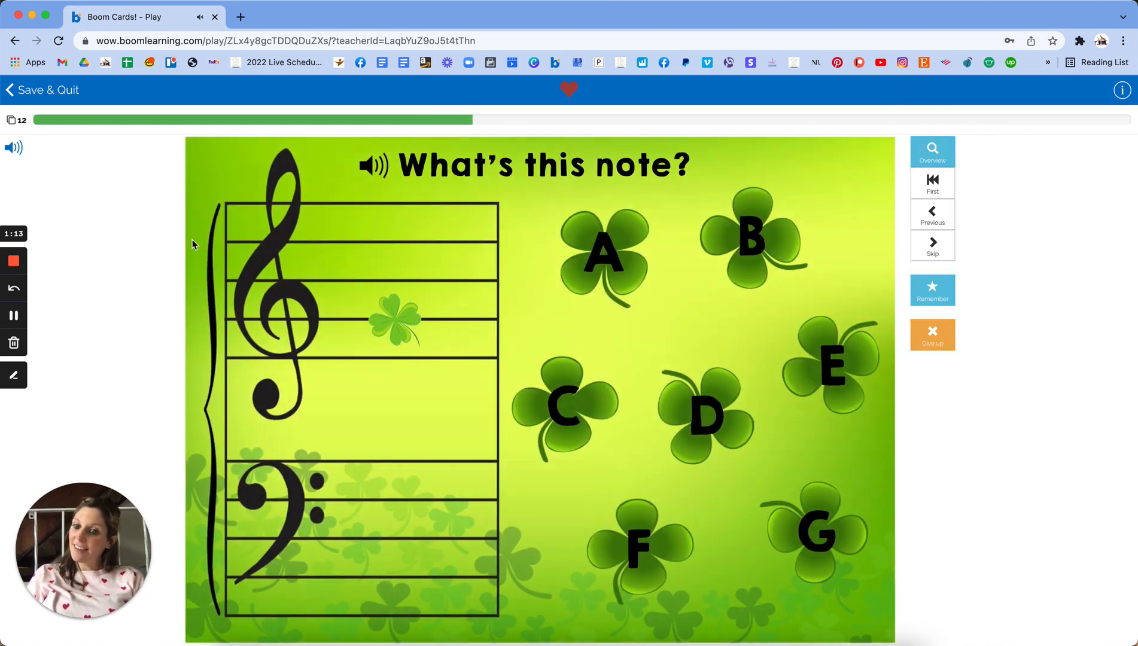